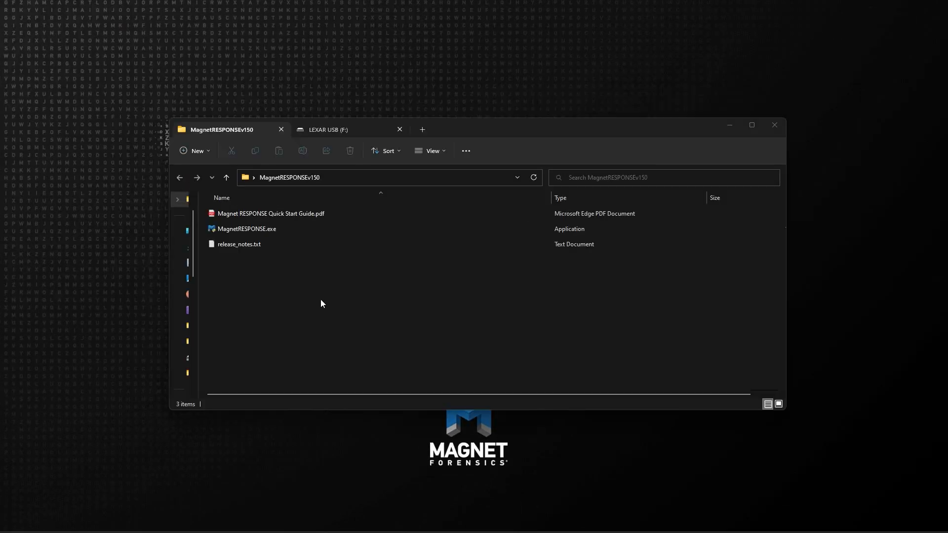
Step: Copy the guide PDF, executable and release notes onto the LEXAR USB drive
key(ctrl+a)
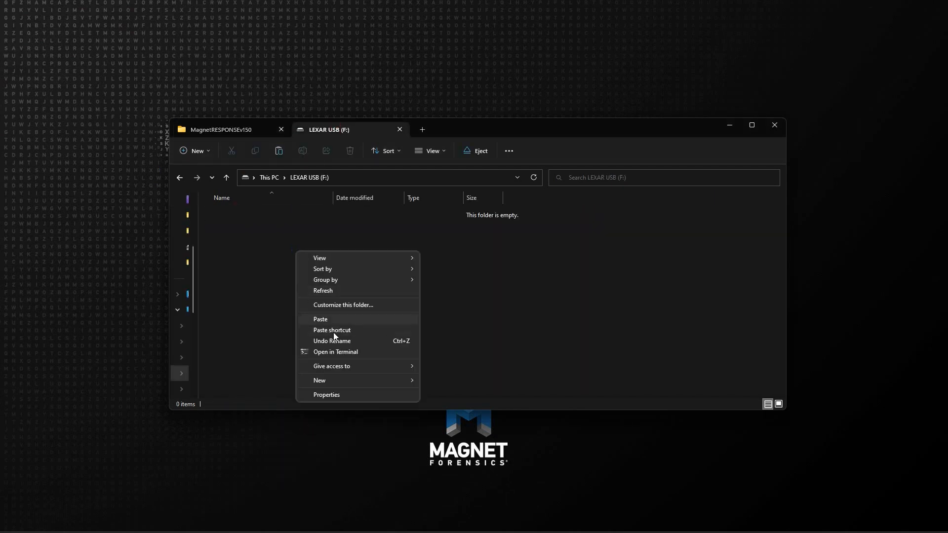
click(320, 319)
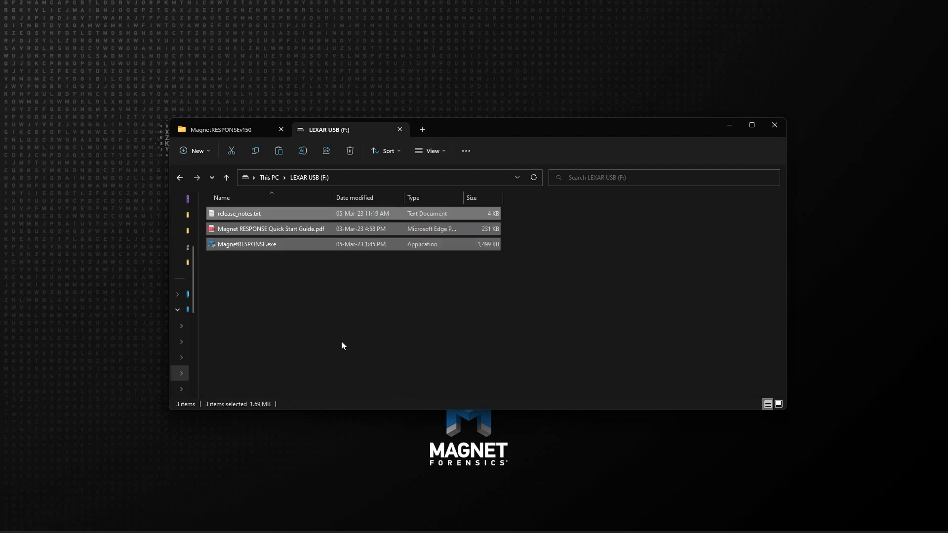
mouse_move(316, 309)
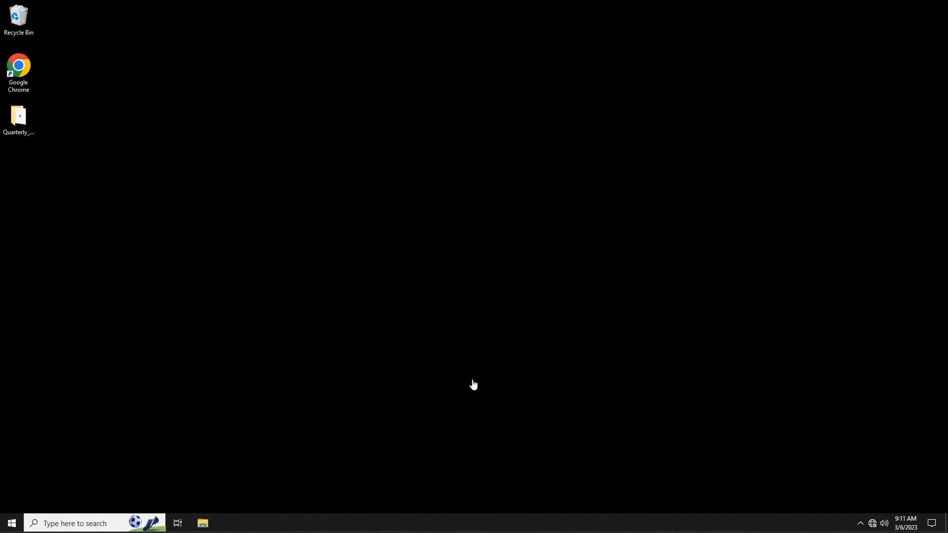
mouse_move(432, 406)
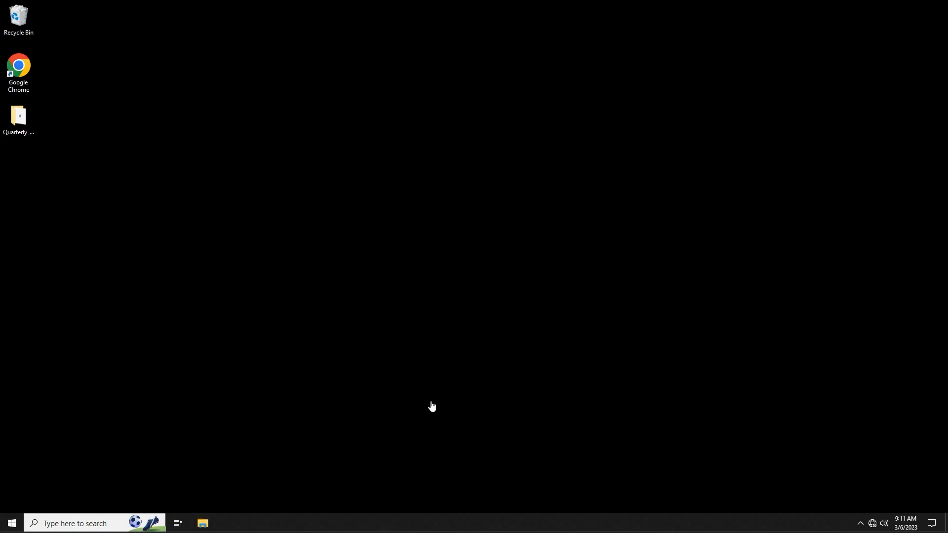
Step: Launch MagnetRESPONSE from the LEXAR USB (E:) drive, bringing up its licence agreement
click(201, 523)
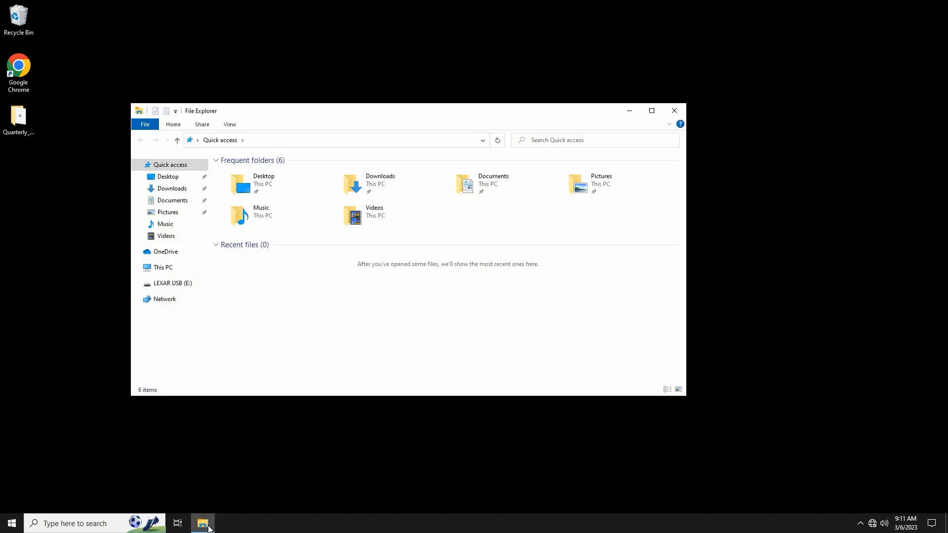
click(171, 283)
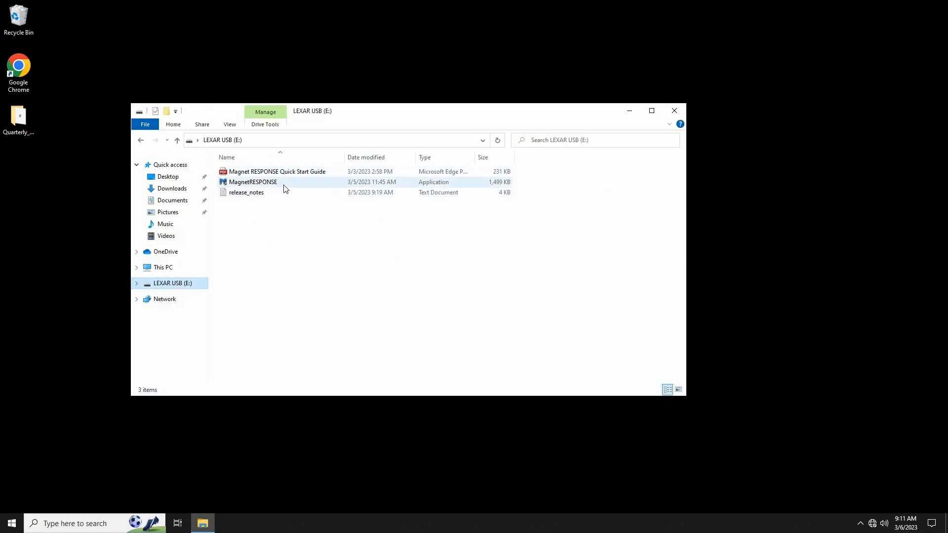
double_click(252, 182)
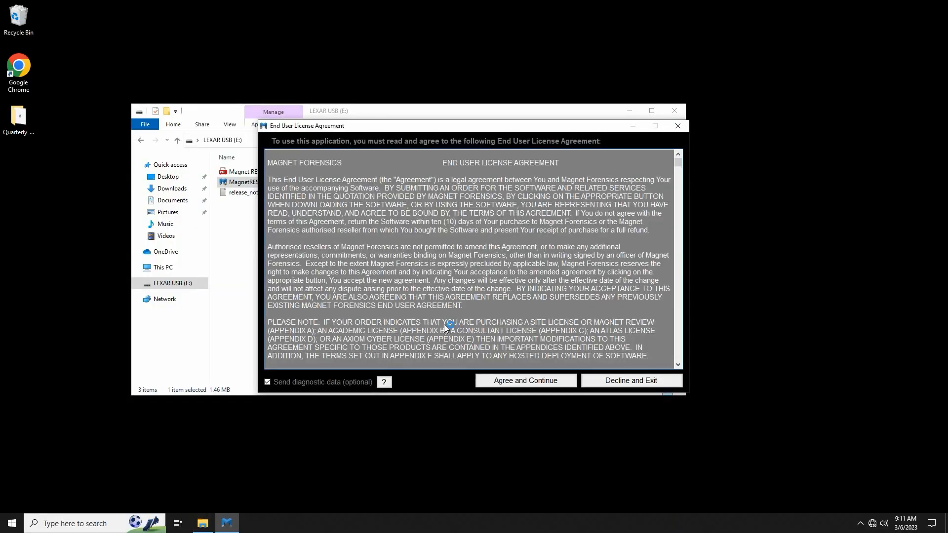
Step: Agree to the licence and enter Test01 as the case number / reference
click(525, 380)
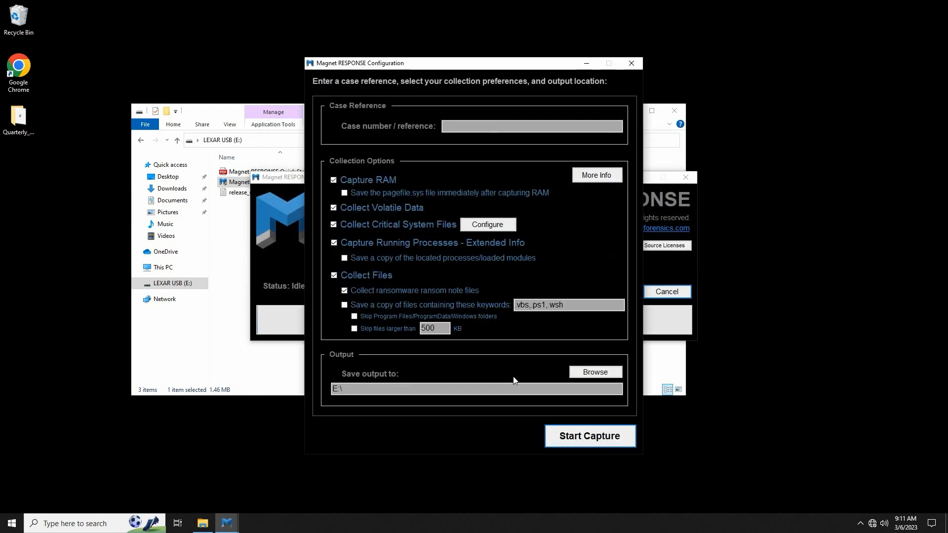
mouse_move(482, 424)
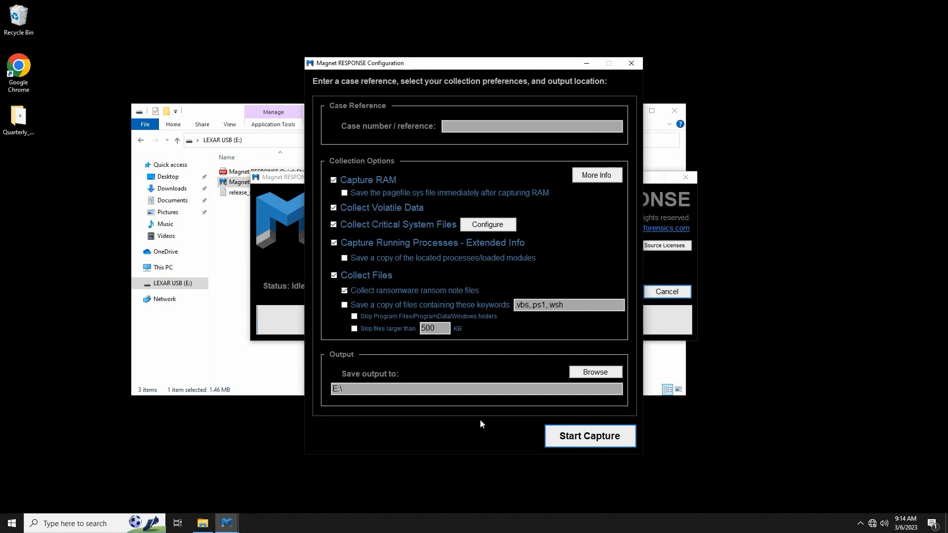
mouse_move(483, 421)
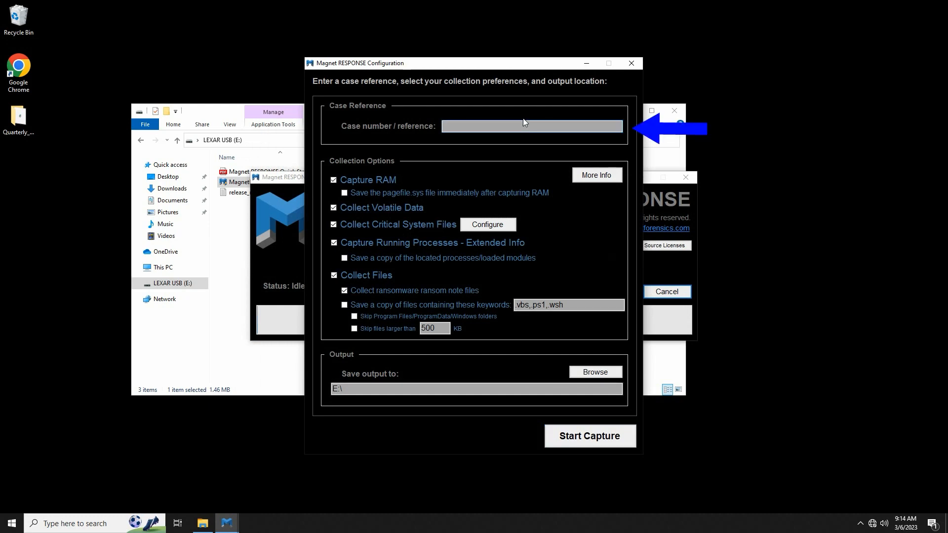
text(Test01)
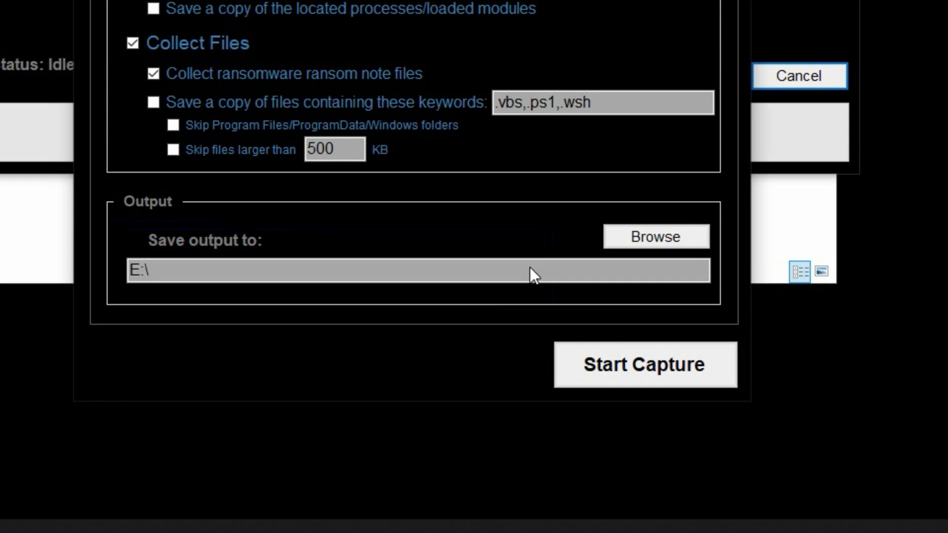
mouse_move(542, 281)
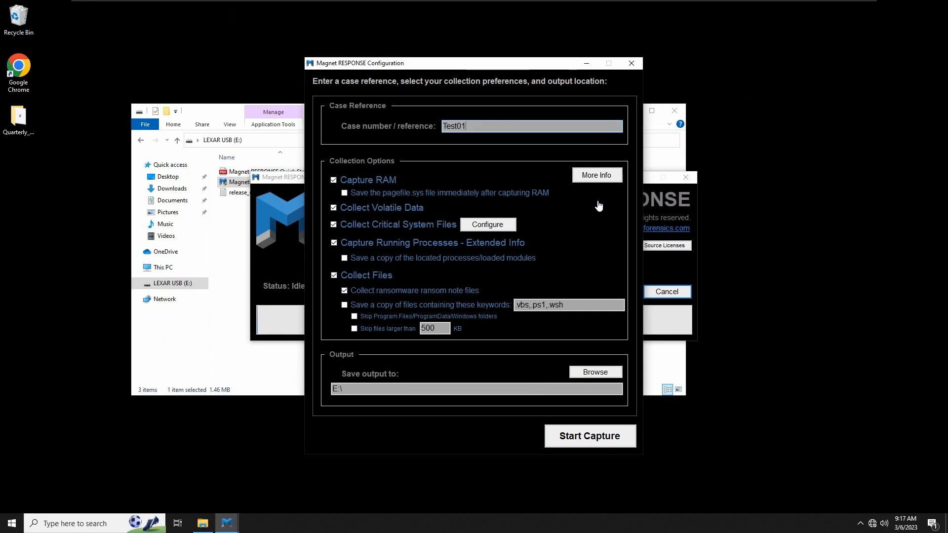
mouse_move(603, 182)
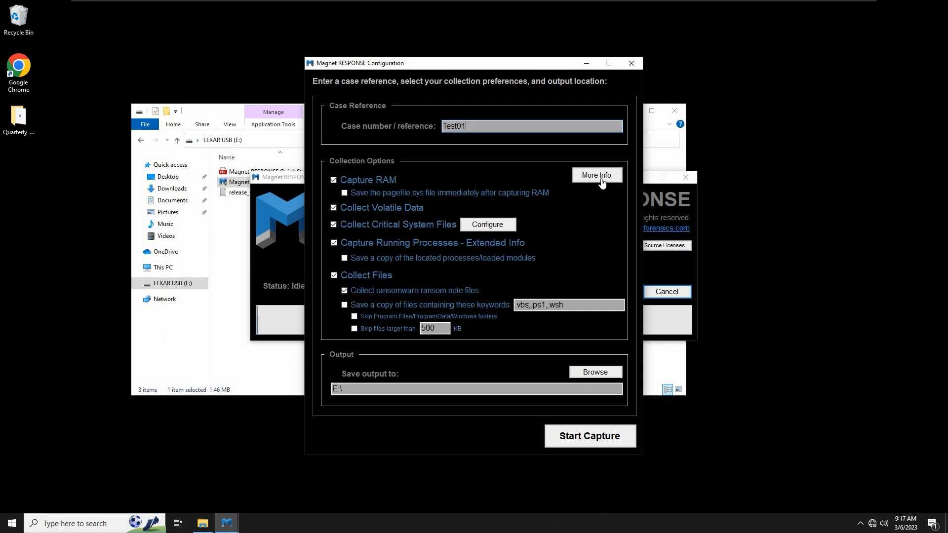
click(597, 175)
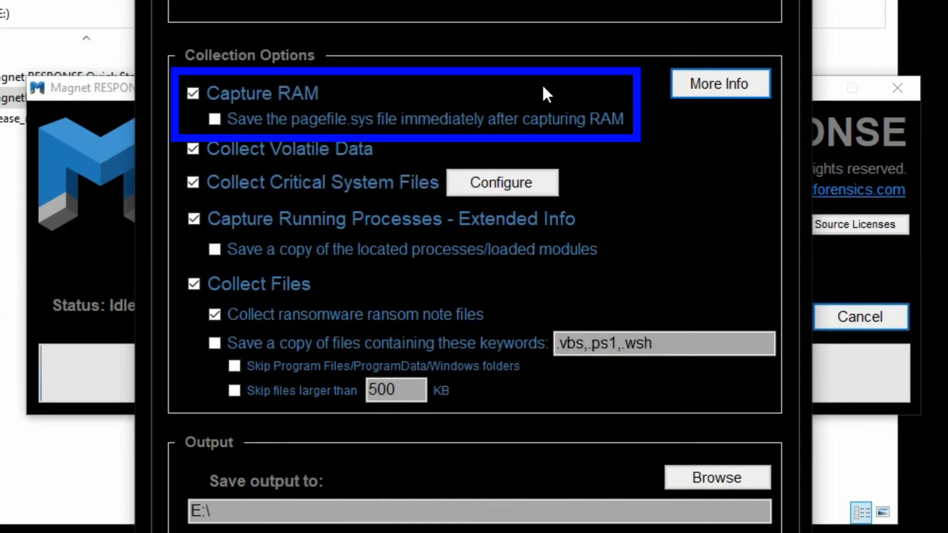
mouse_move(548, 93)
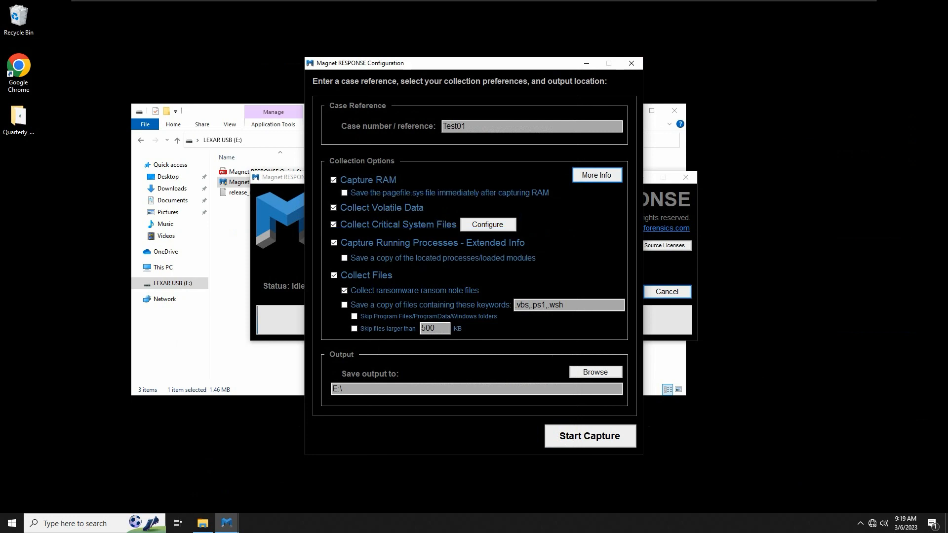
mouse_move(707, 484)
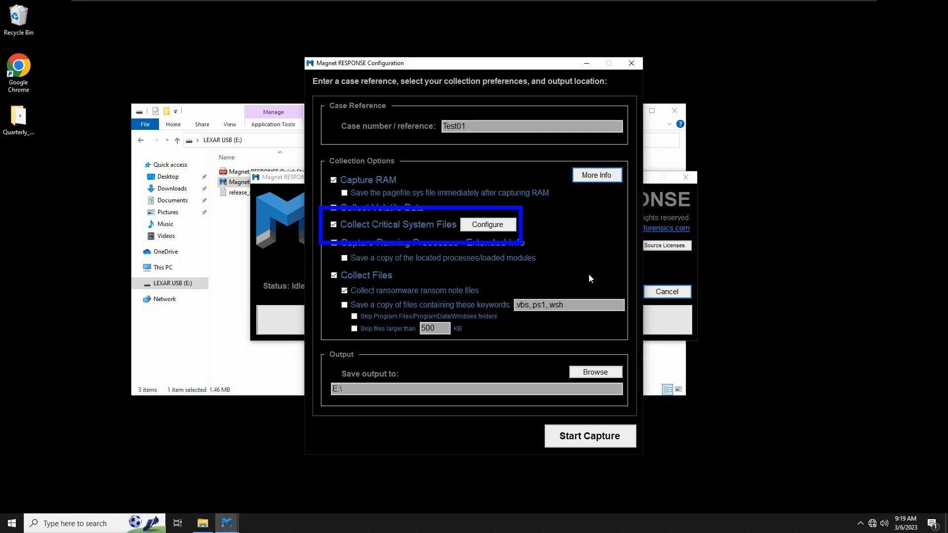
Step: Review the Locations / Files to Collect list for Collect Critical System Files
click(488, 225)
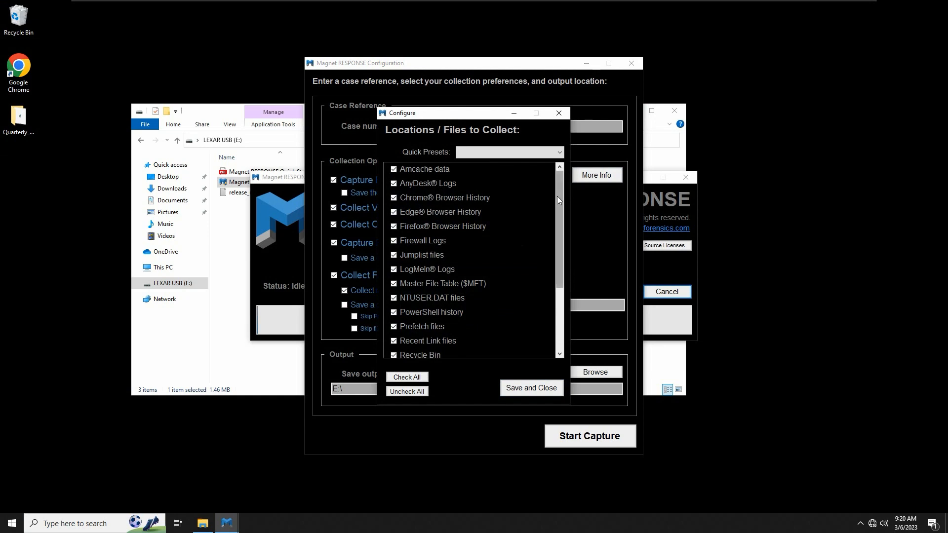
scroll(down, 3)
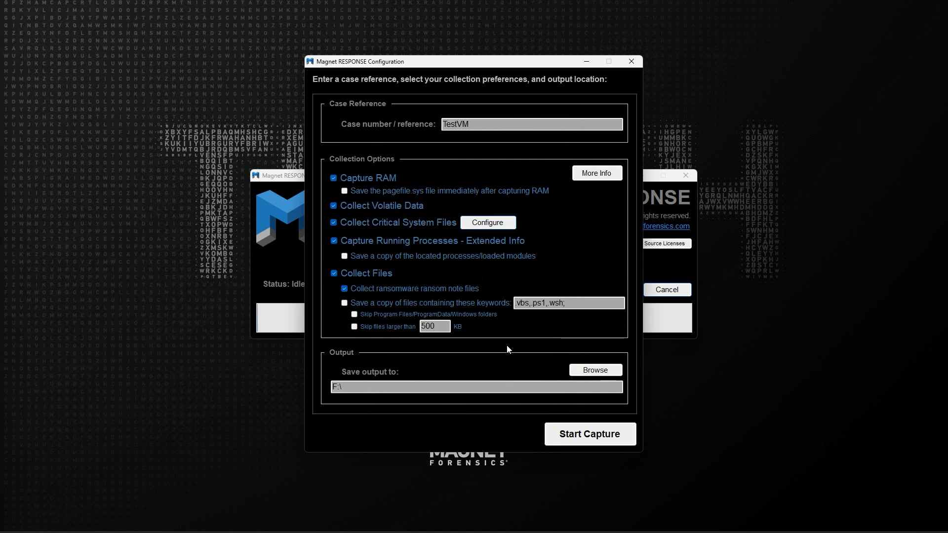
Step: Check collectkeywords.txt on the USB drive and return to the TestVM configuration saving to E:\
click(569, 303)
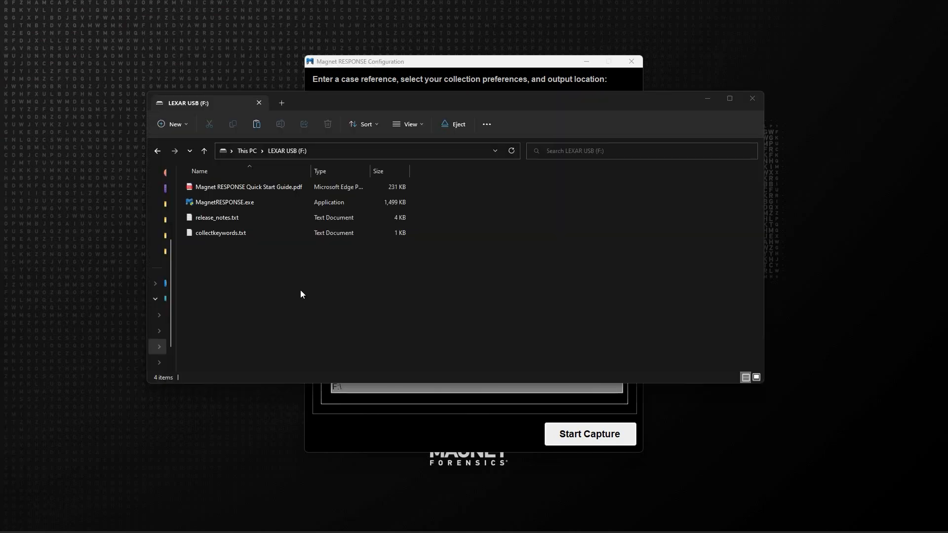
mouse_move(339, 326)
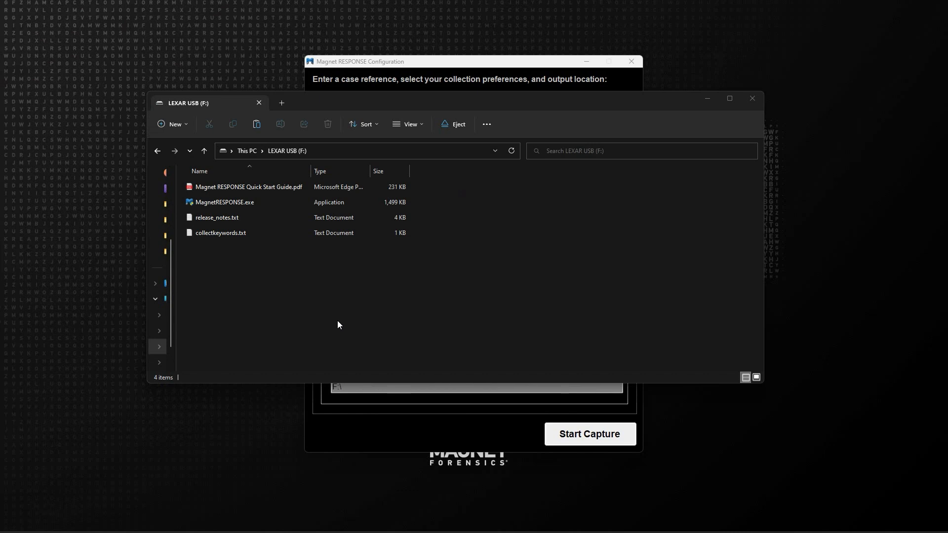
click(221, 232)
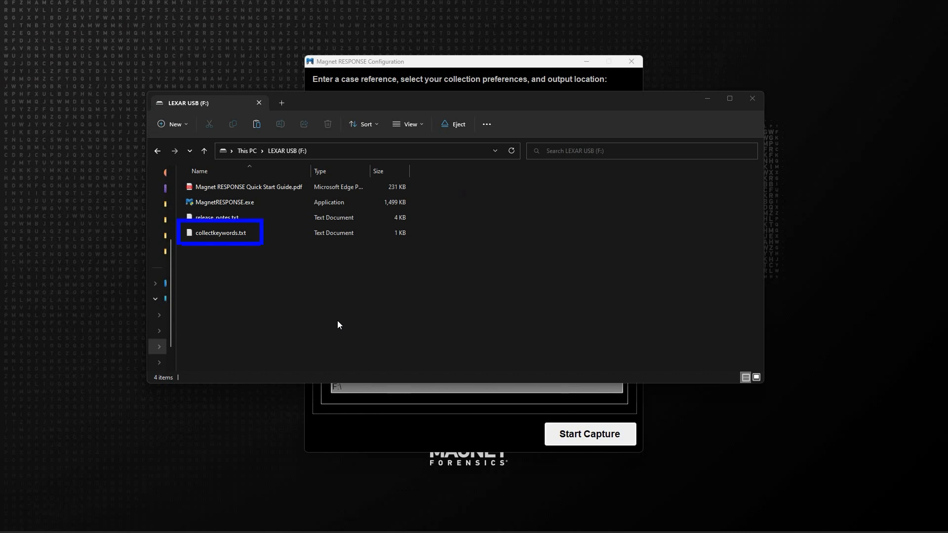
click(339, 325)
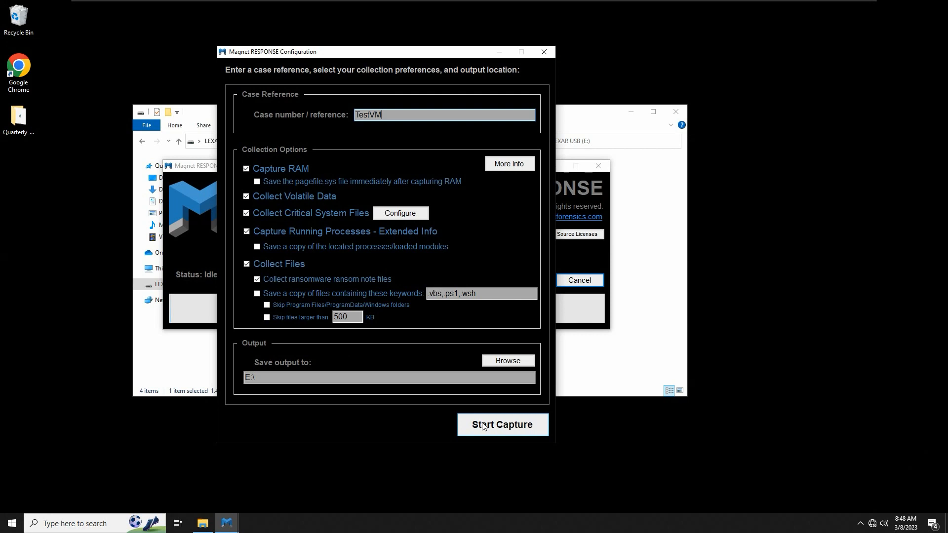
Step: Start the capture and view the TestVM-MagnetRESPONSE output folder with its zip and RAM dump
click(503, 424)
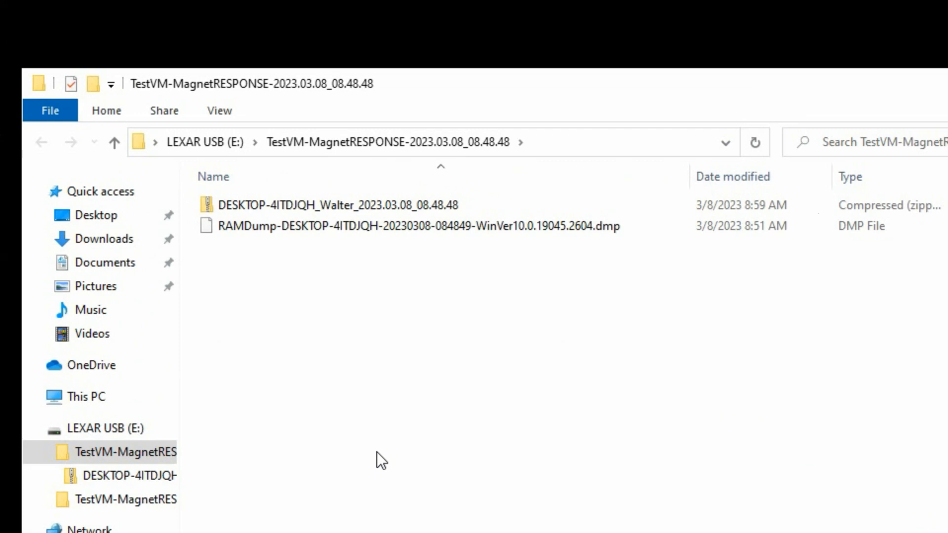
click(335, 204)
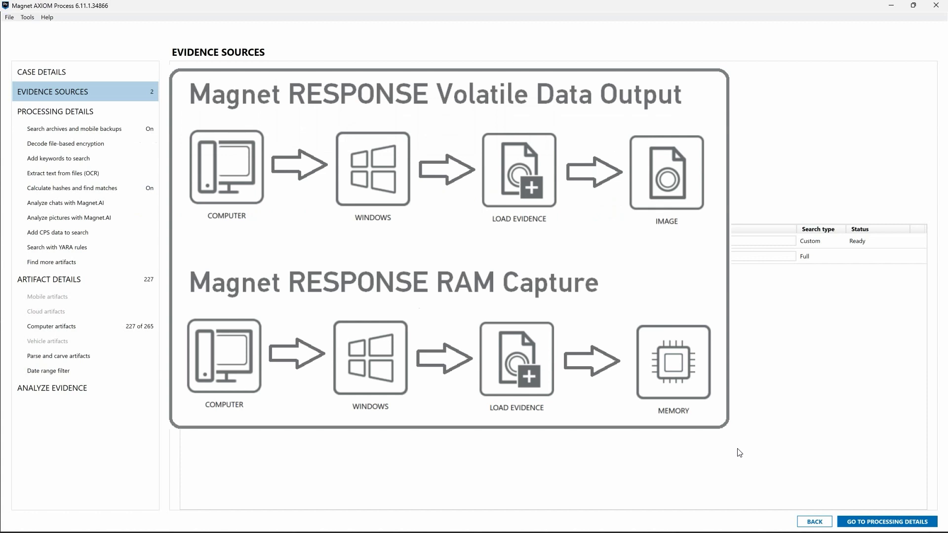
Step: Show the TestVM case's 101,293 artifacts, then switch AXIOM Examine to the Timeline view
click(883, 521)
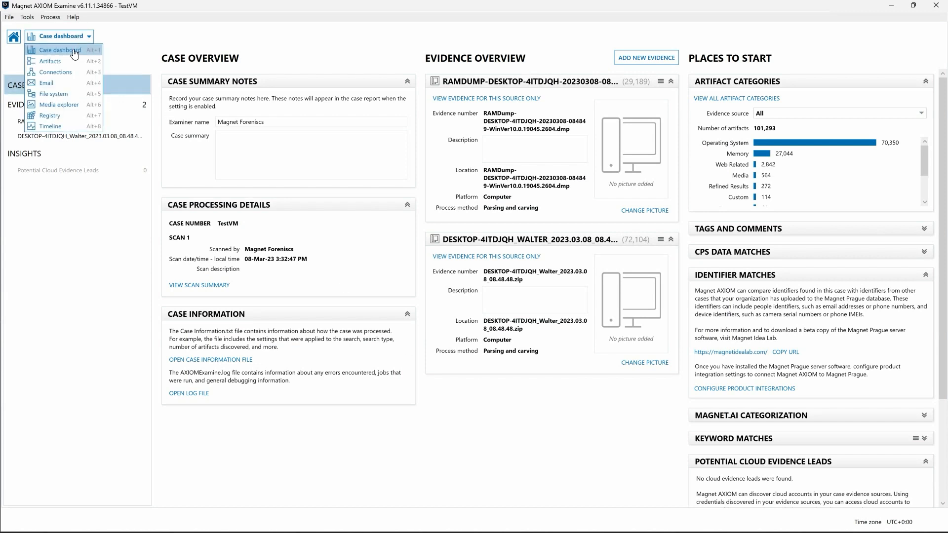
click(49, 61)
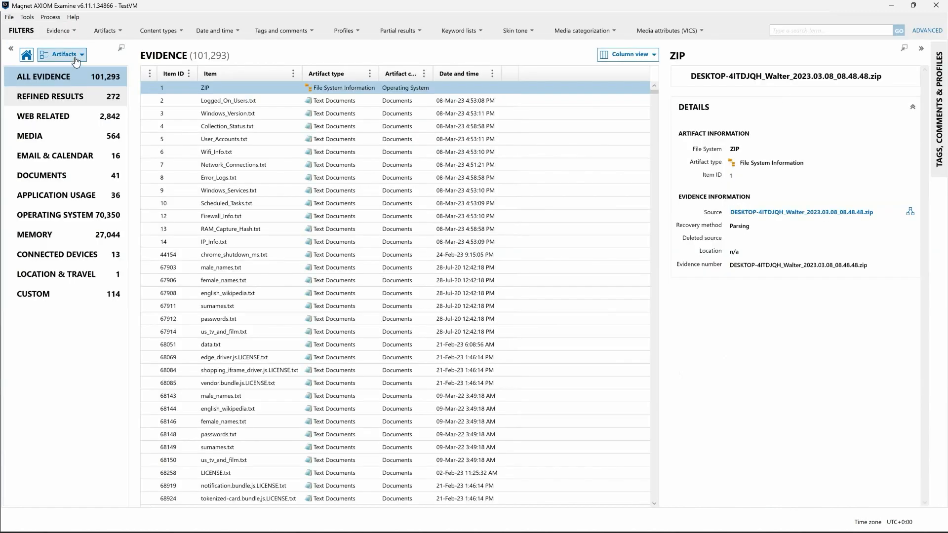
click(65, 54)
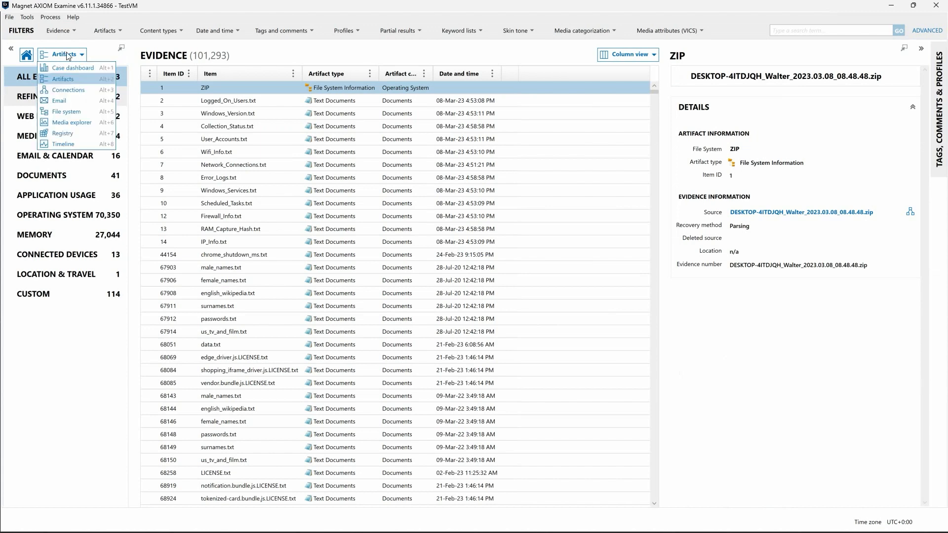
click(63, 144)
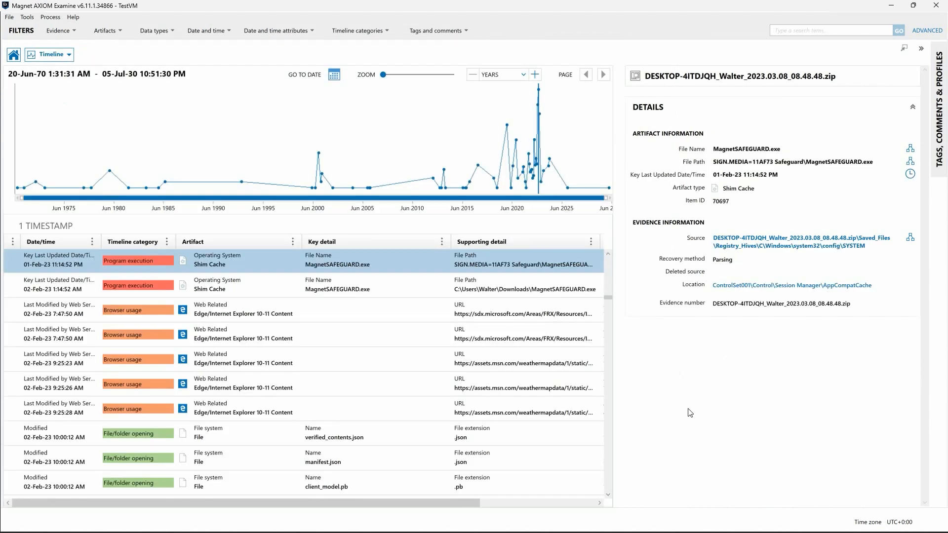